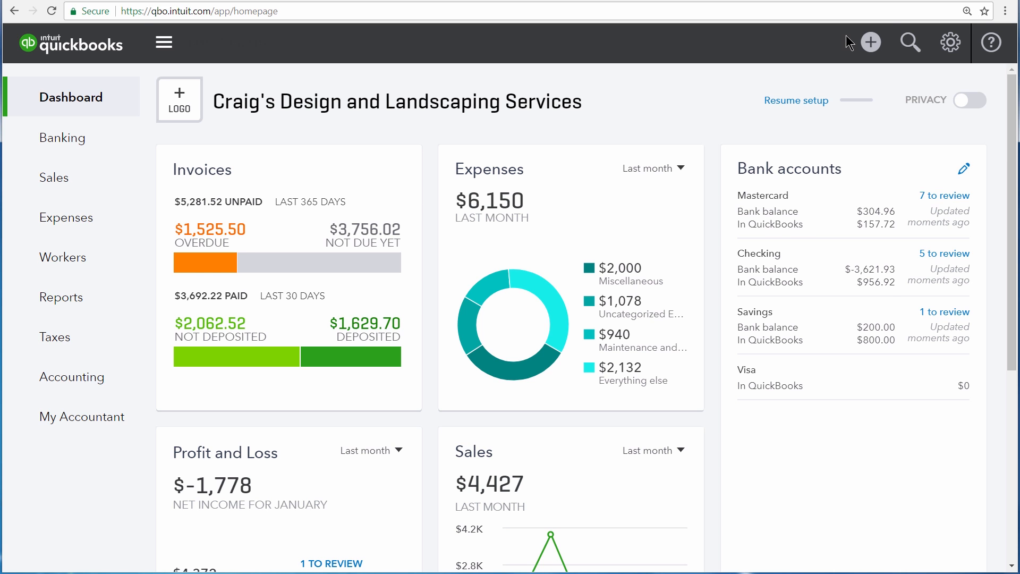
Start a new vendor bill from the Create menu
{"action": "left_click", "coordinate": [871, 42]}
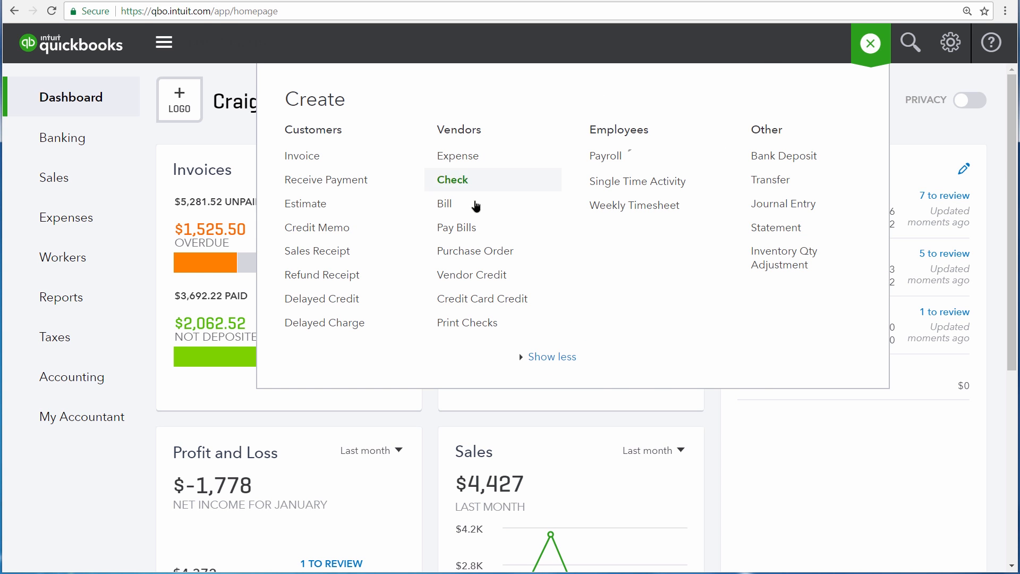
{"action": "left_click", "coordinate": [444, 204]}
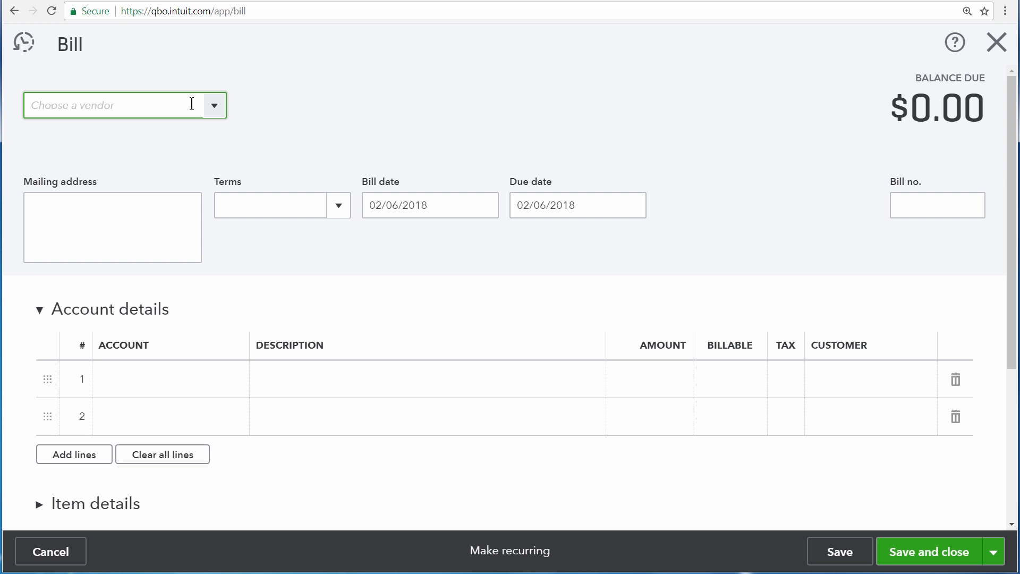
Set the vendor to Brosnahan Insurance Agency (Net 10 terms) and enter bill number 508
{"action": "left_click", "coordinate": [104, 106]}
{"action": "type", "text": "Brosnahan Insurance Agency"}
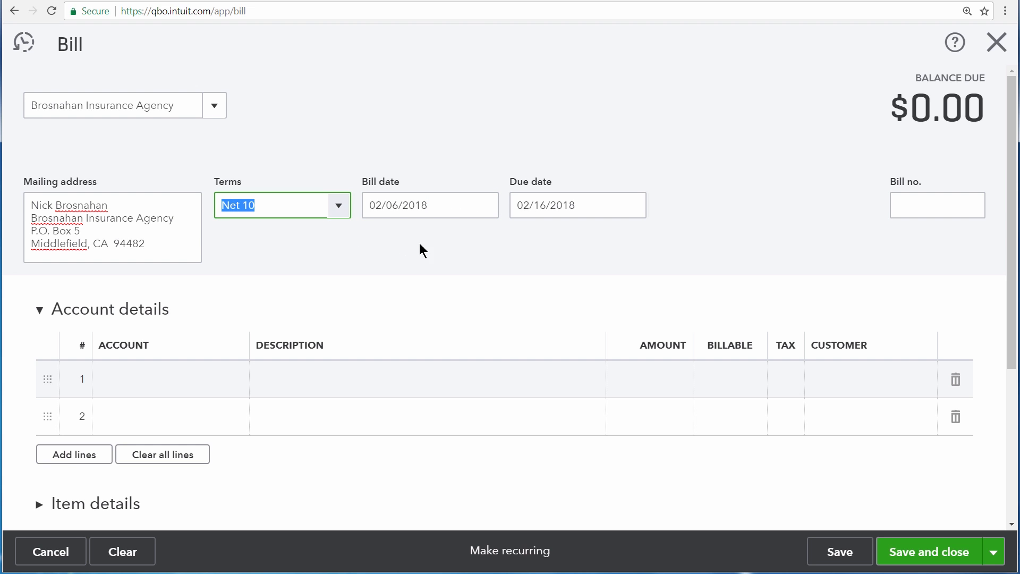
{"action": "mouse_move", "coordinate": [918, 233]}
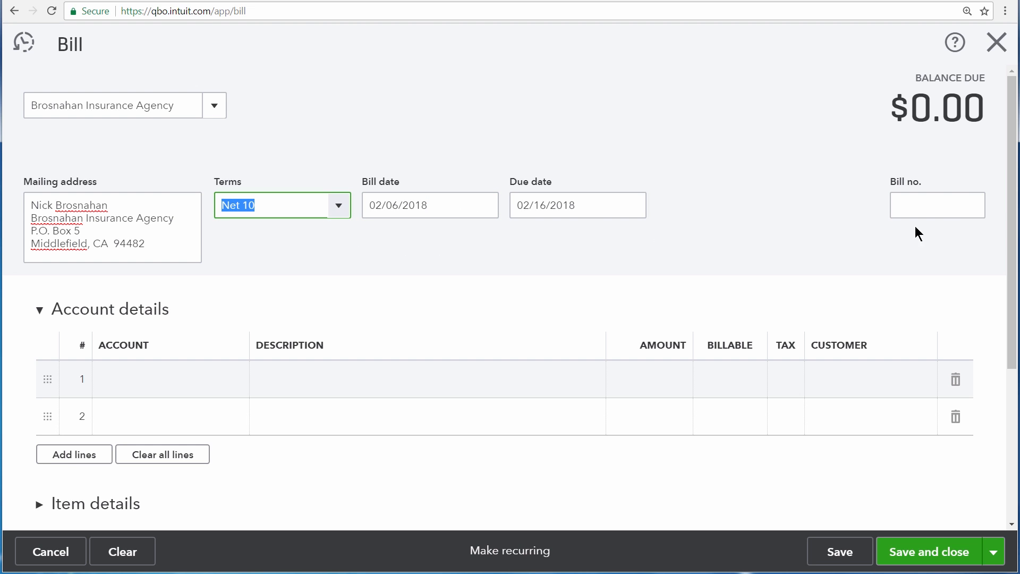
{"action": "left_click", "coordinate": [937, 205]}
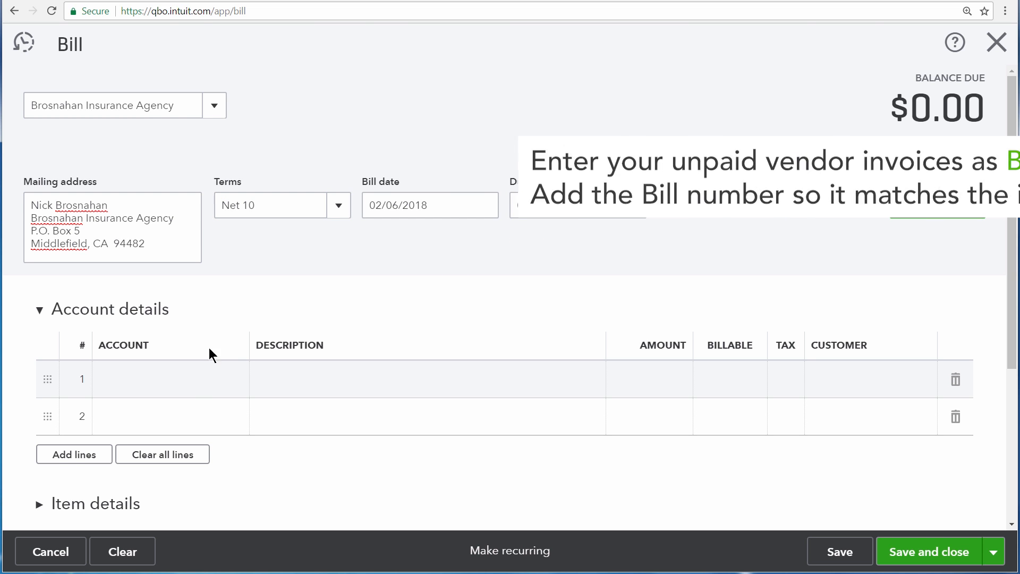
Charge line 1 to Insurance:Workers Compensation for 400, described 'Monthly workers comp insurance payment'
{"action": "left_click", "coordinate": [172, 379]}
{"action": "type", "text": "Insu"}
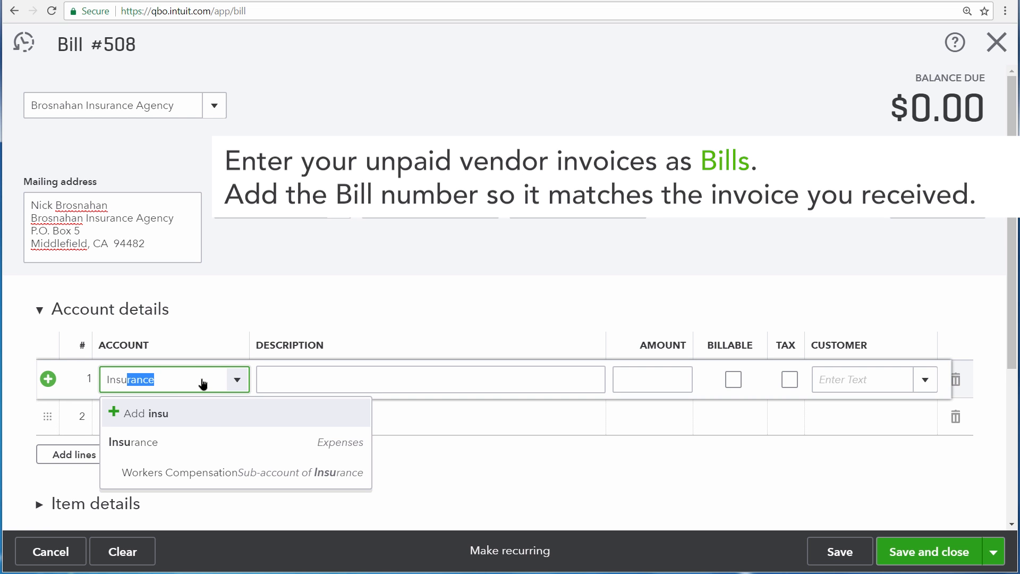
{"action": "left_click", "coordinate": [203, 472]}
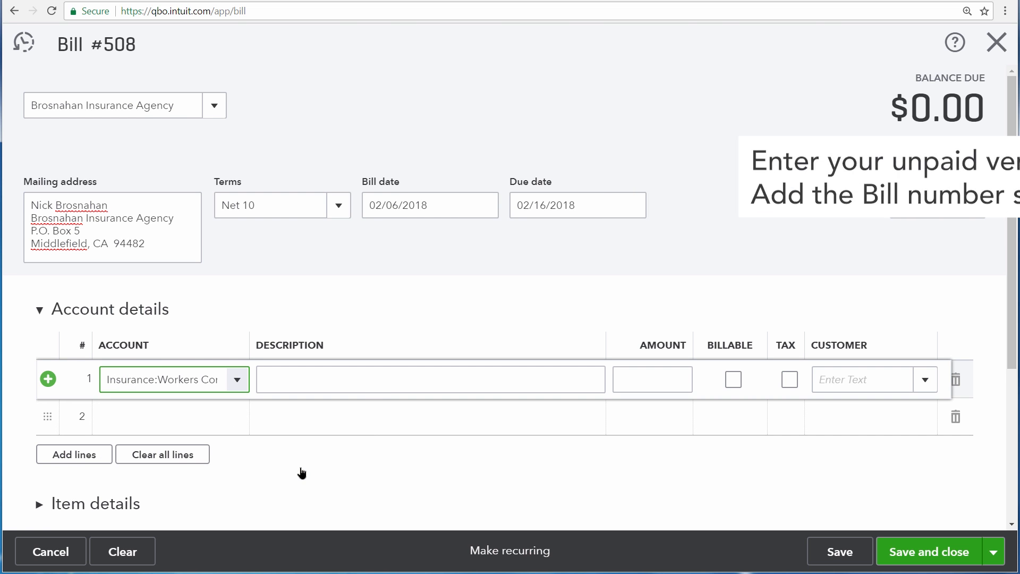
{"action": "type", "text": "Monthly w"}
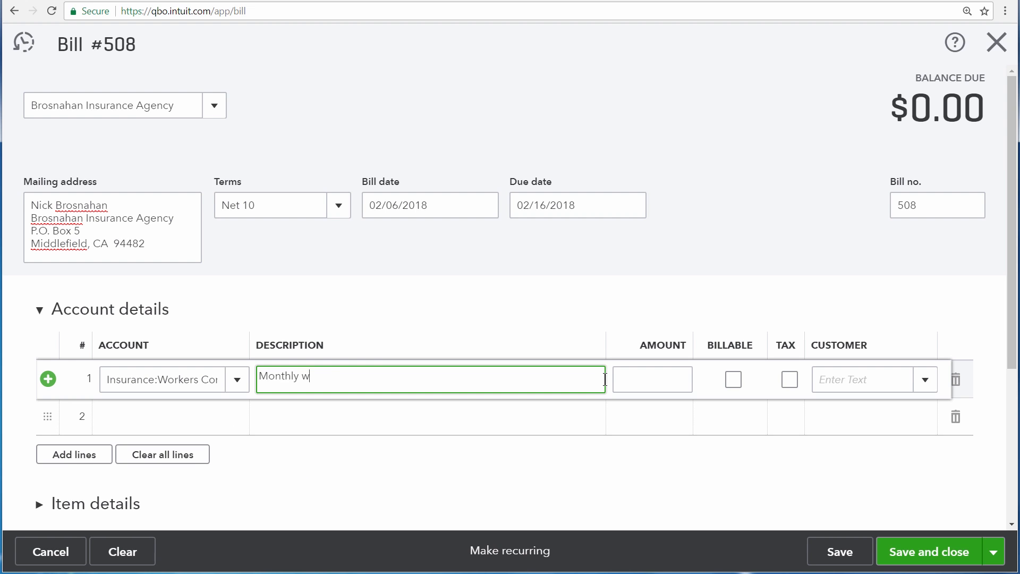
{"action": "type", "text": "orkers comp insurance payment"}
{"action": "left_click", "coordinate": [652, 380]}
{"action": "type", "text": "400"}
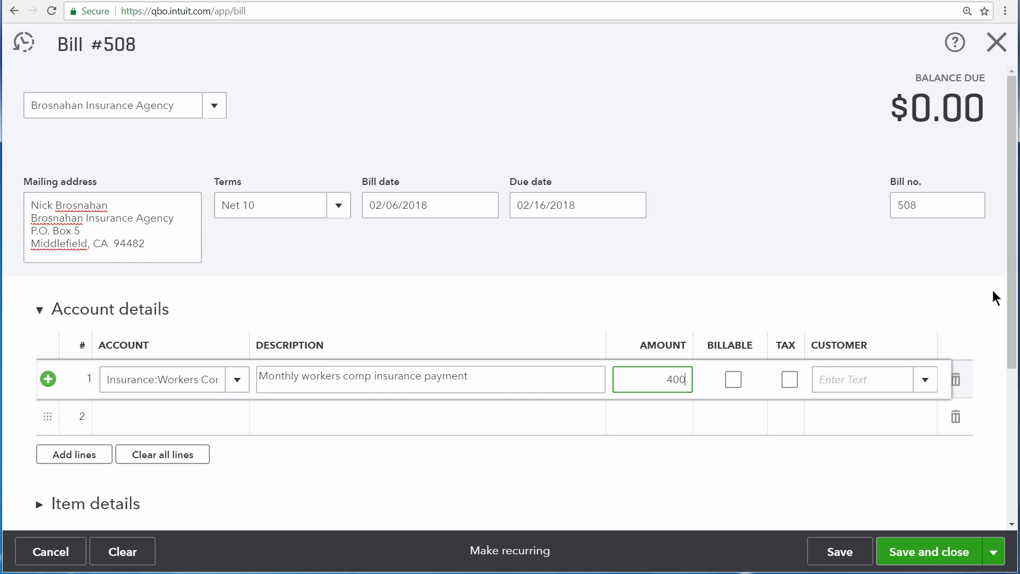
{"action": "scroll", "scroll_direction": "down", "scroll_amount": 3}
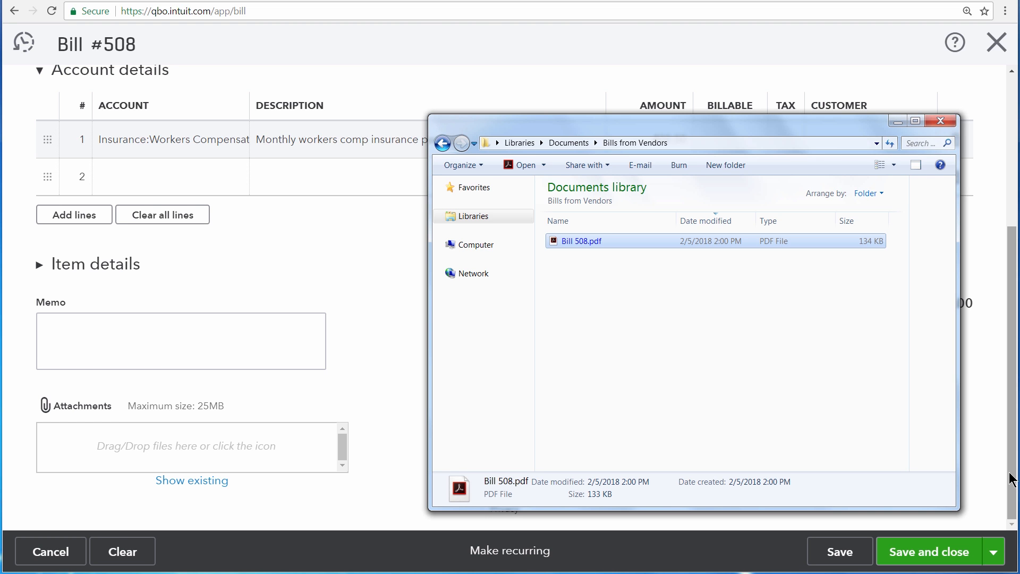
{"action": "mouse_move", "coordinate": [582, 241]}
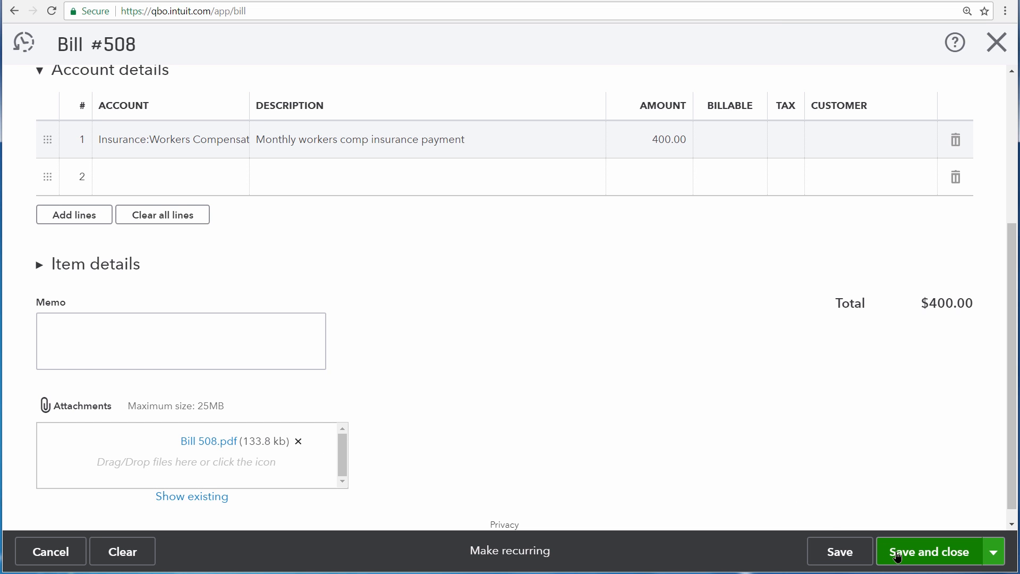
Save and close bill #508 with Bill 508.pdf attached, totaling $400.00
{"action": "left_click", "coordinate": [929, 551]}
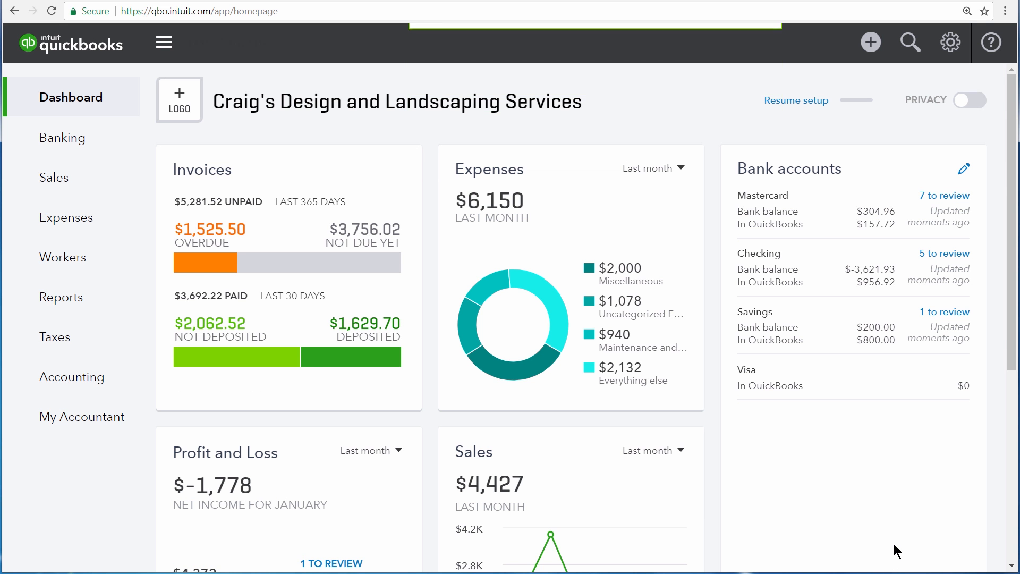
{"action": "left_click", "coordinate": [910, 42]}
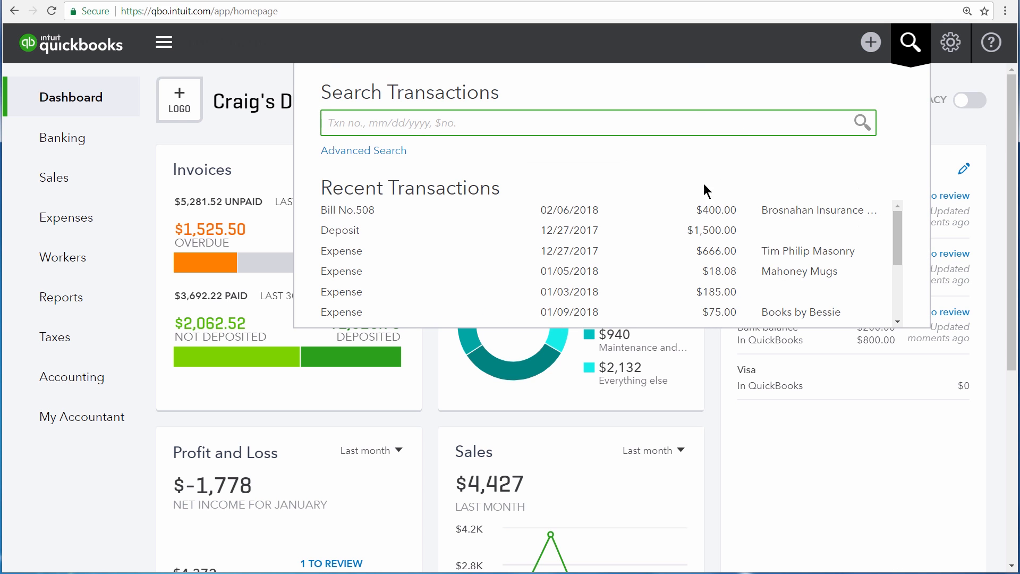
{"action": "left_click", "coordinate": [348, 209]}
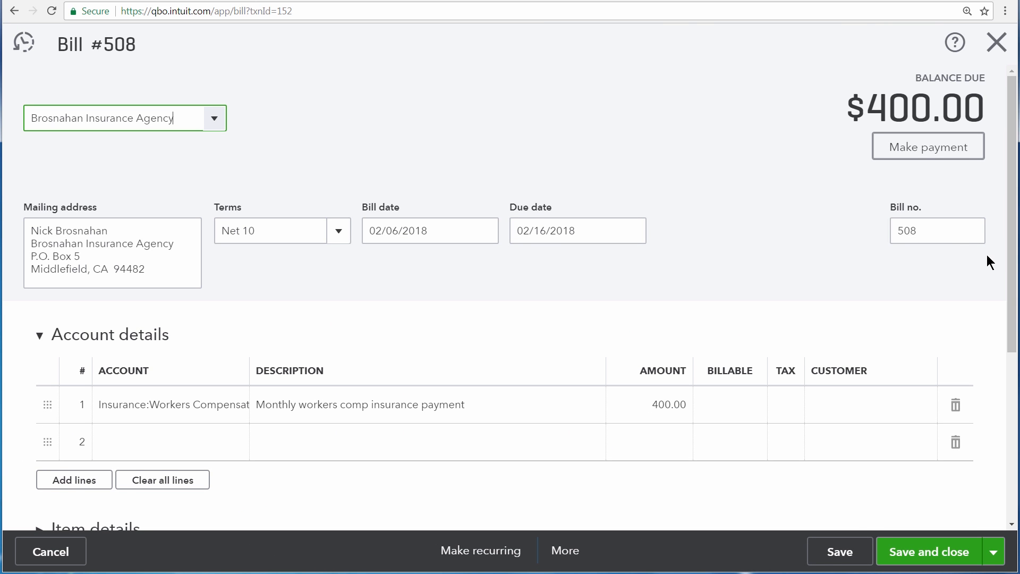
{"action": "scroll", "scroll_direction": "down", "scroll_amount": 3}
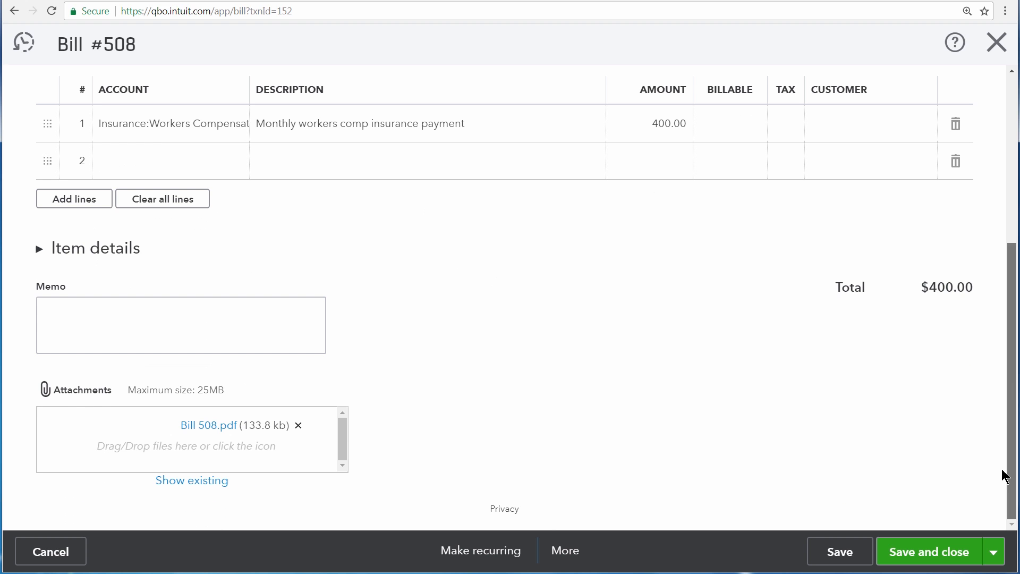
{"action": "mouse_move", "coordinate": [186, 441]}
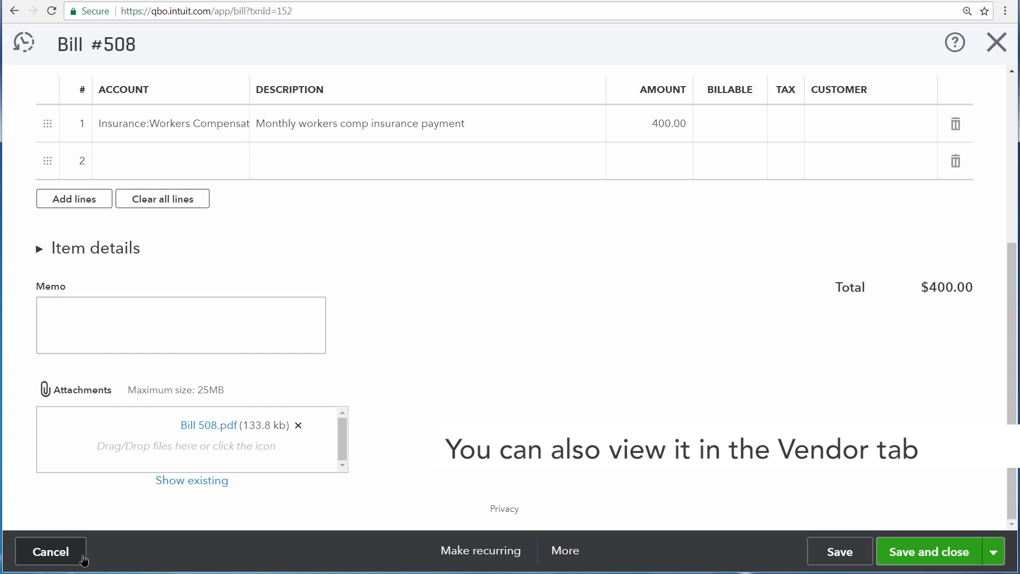
{"action": "left_click", "coordinate": [51, 551]}
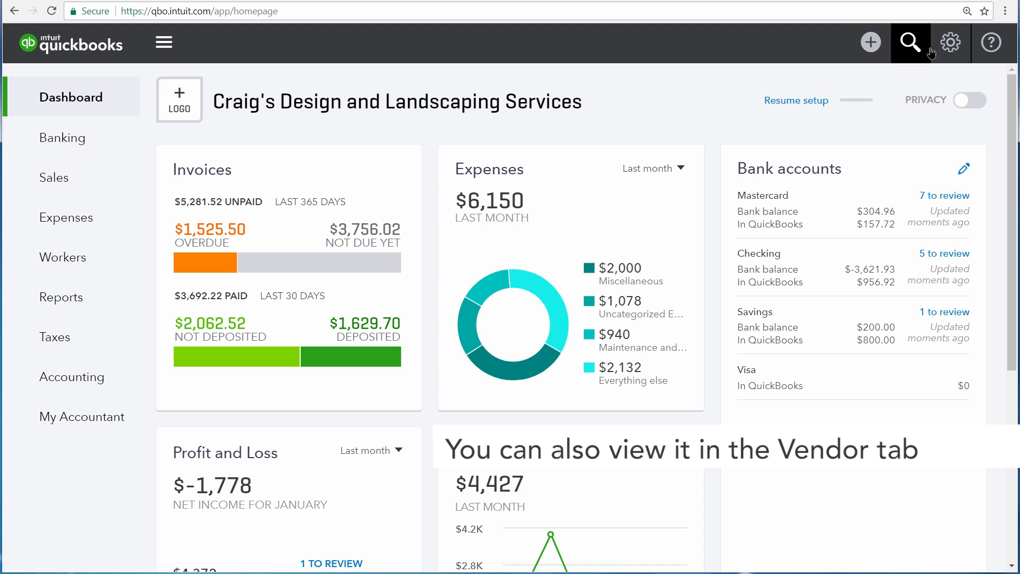
{"action": "left_click", "coordinate": [948, 42]}
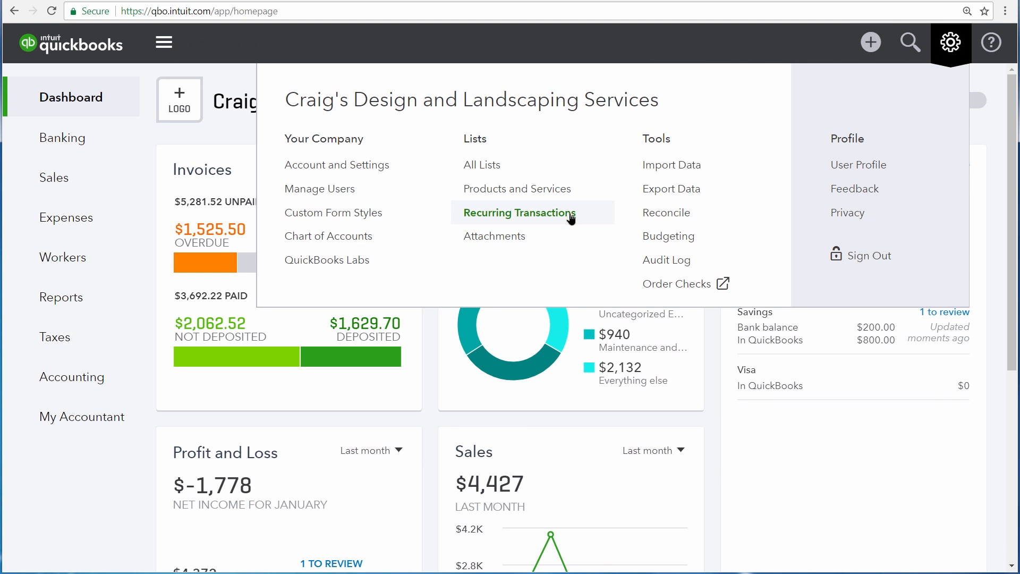
{"action": "left_click", "coordinate": [494, 235]}
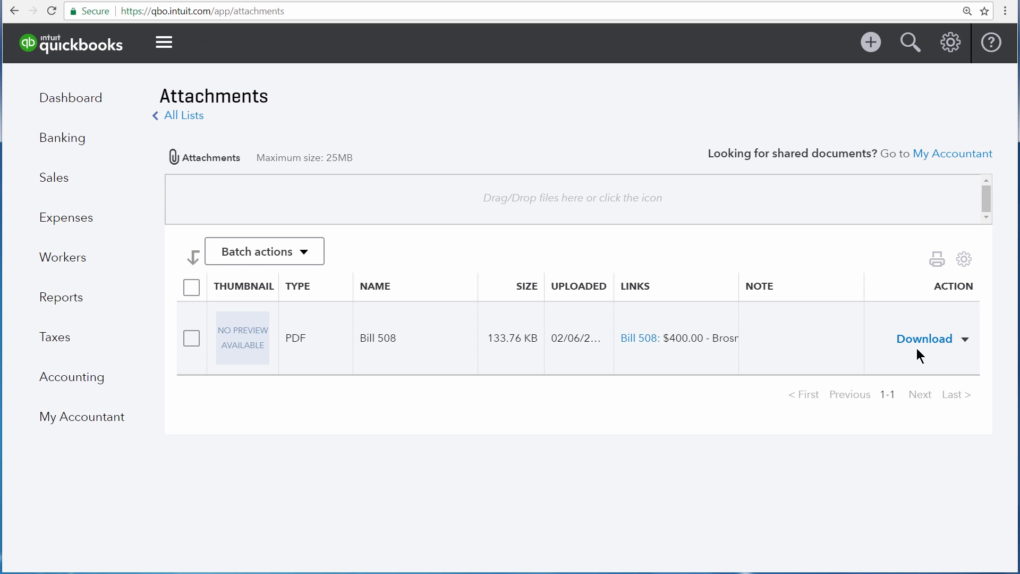
{"action": "mouse_move", "coordinate": [951, 355]}
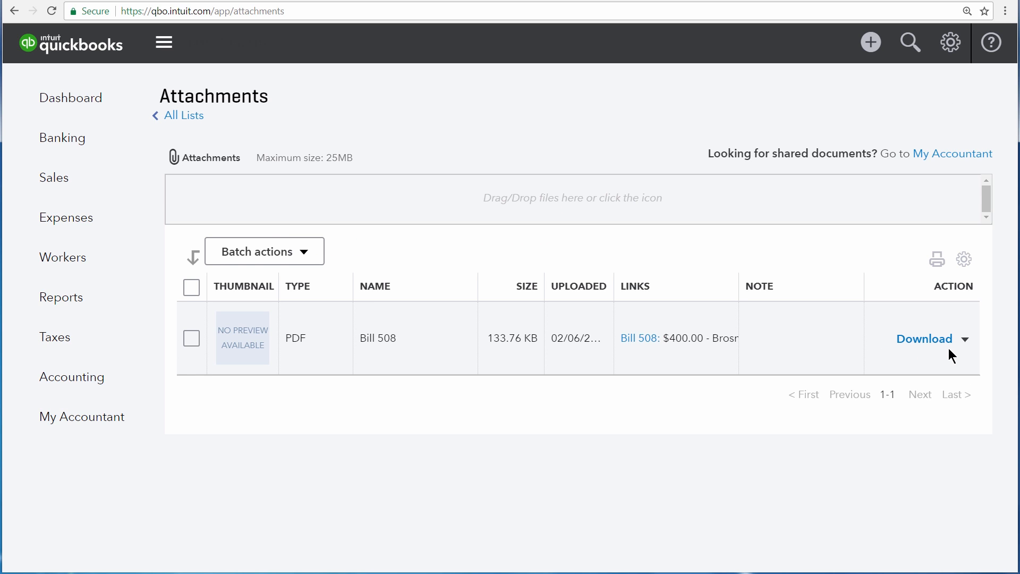
{"action": "mouse_move", "coordinate": [644, 355]}
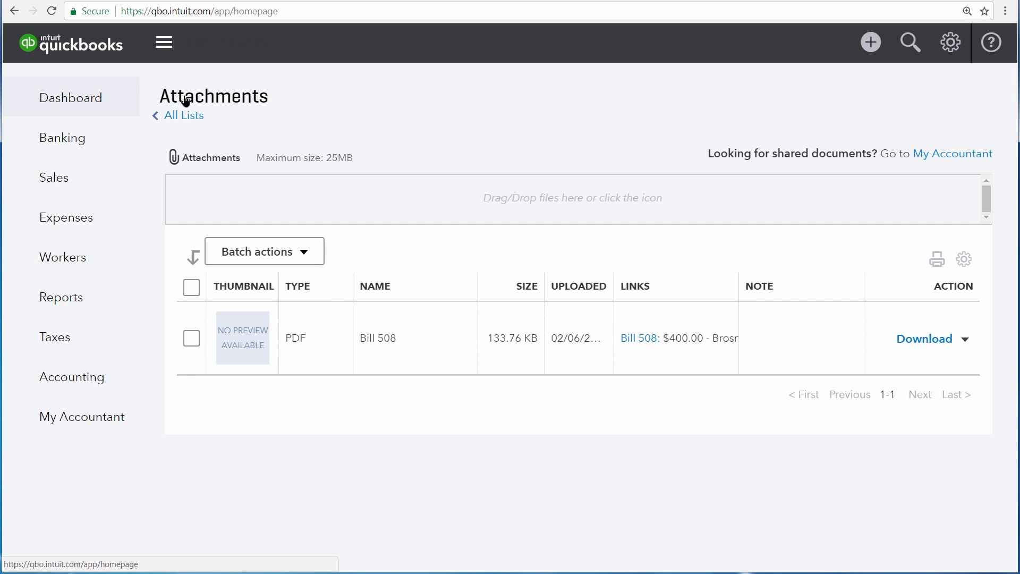
{"action": "left_click", "coordinate": [70, 96]}
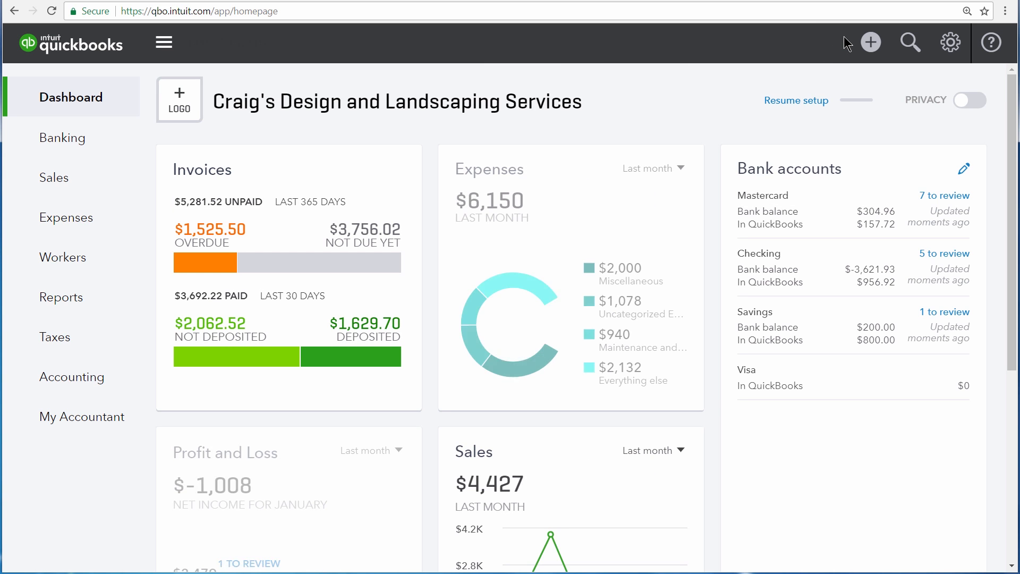